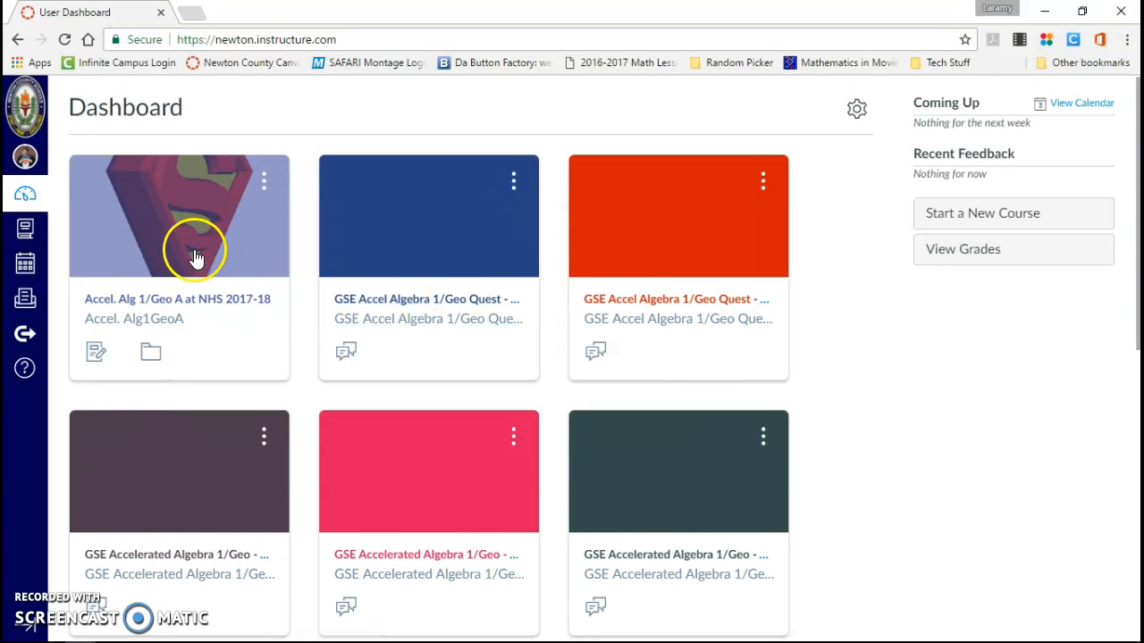
mouse_move(179, 299)
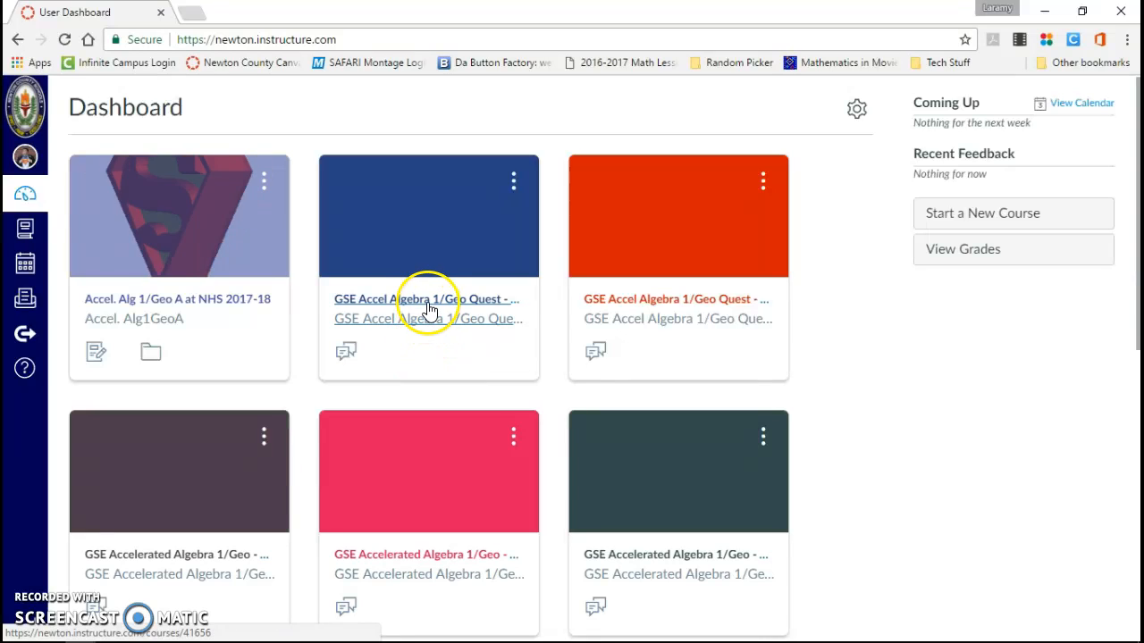
Open the GSE Accel Algebra 1/Geo Quest course from its dashboard card.
click(427, 308)
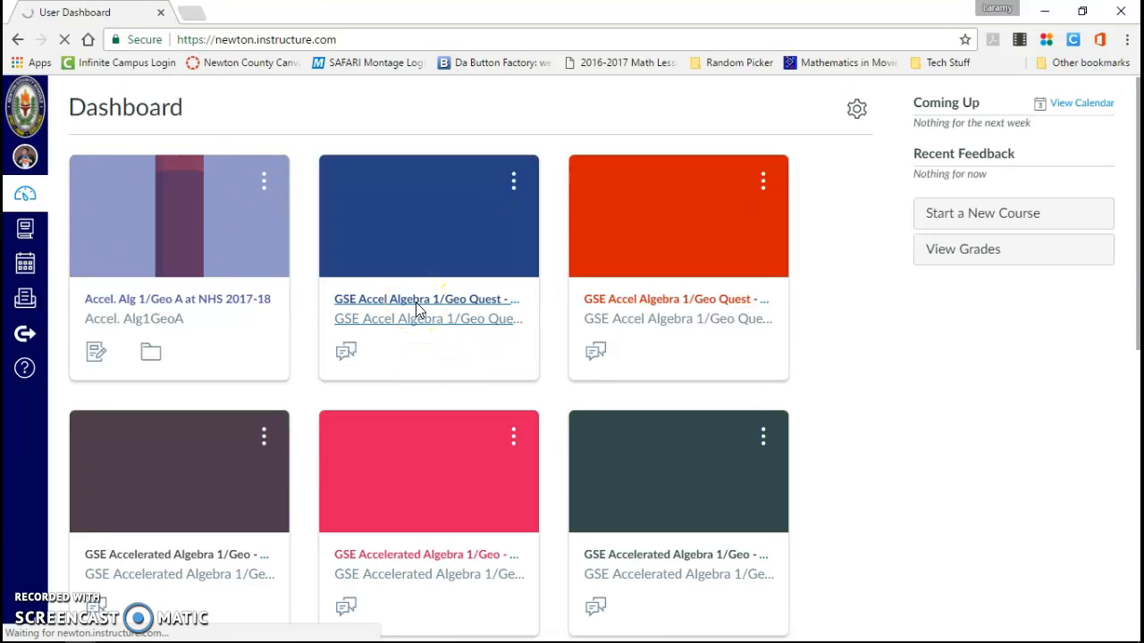
Go to the course's Settings > Sections and open the 03-27.2994000-Wells section.
click(426, 308)
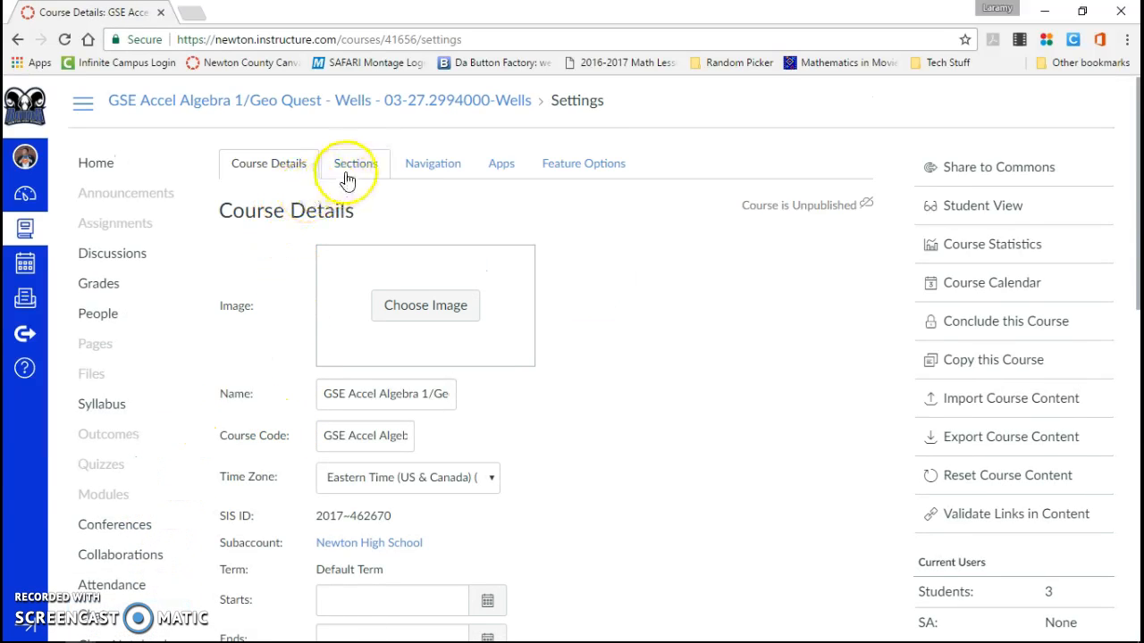
click(355, 162)
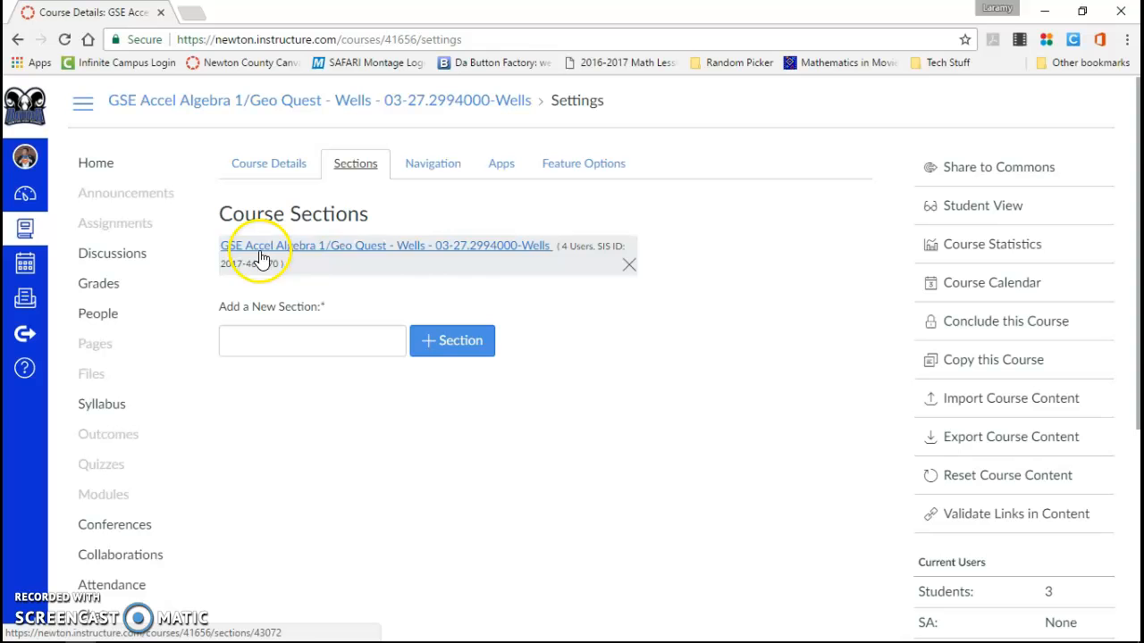
mouse_move(414, 252)
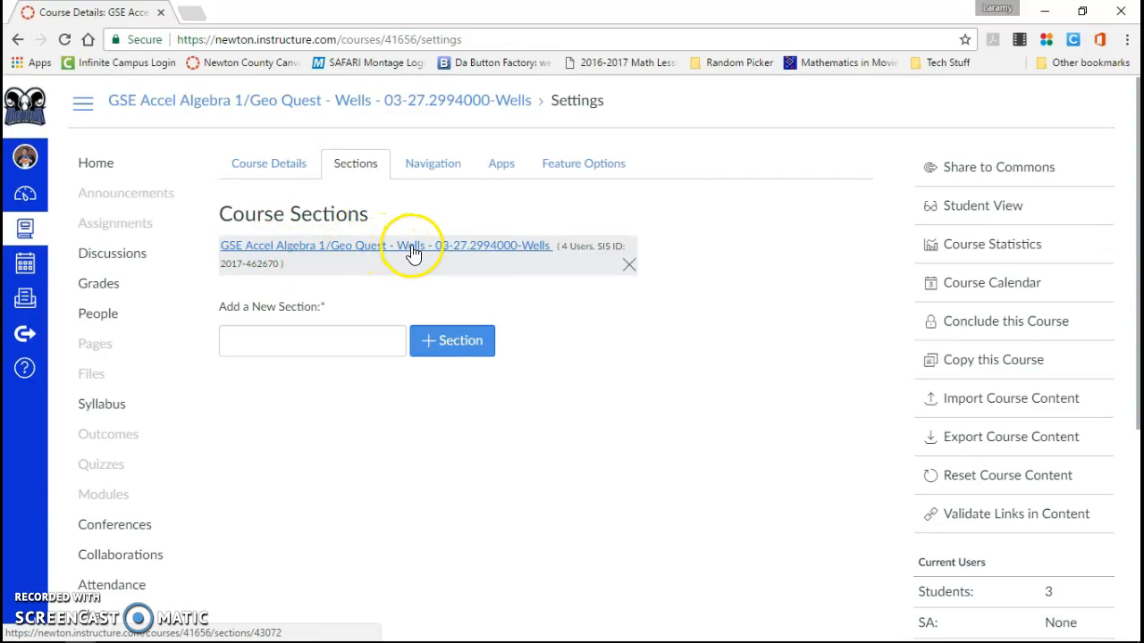
click(412, 246)
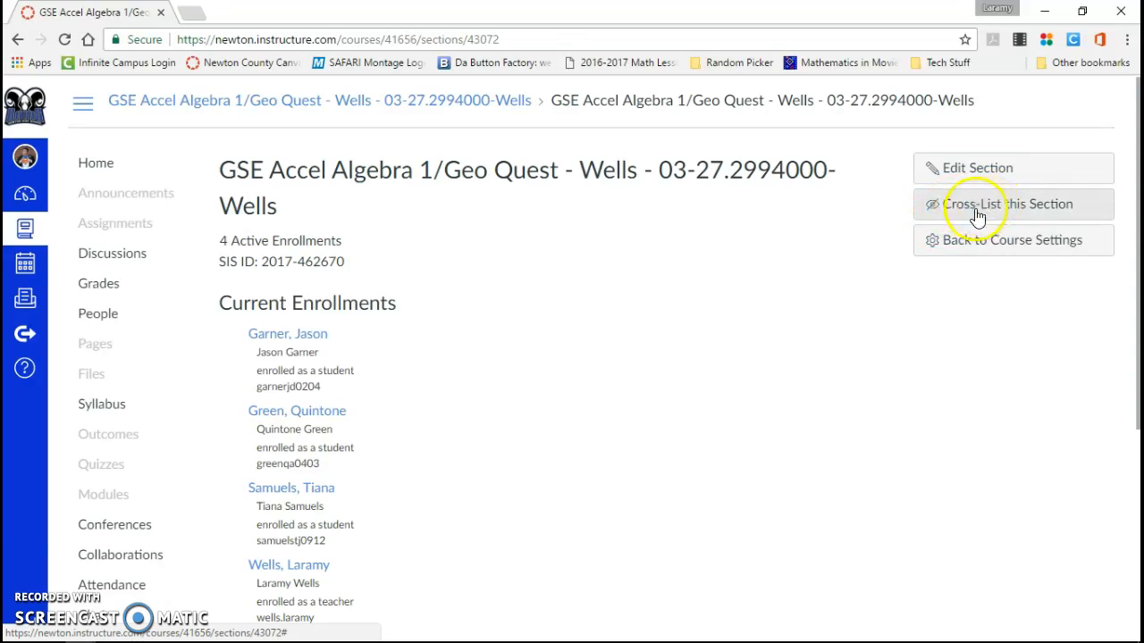
mouse_move(1044, 214)
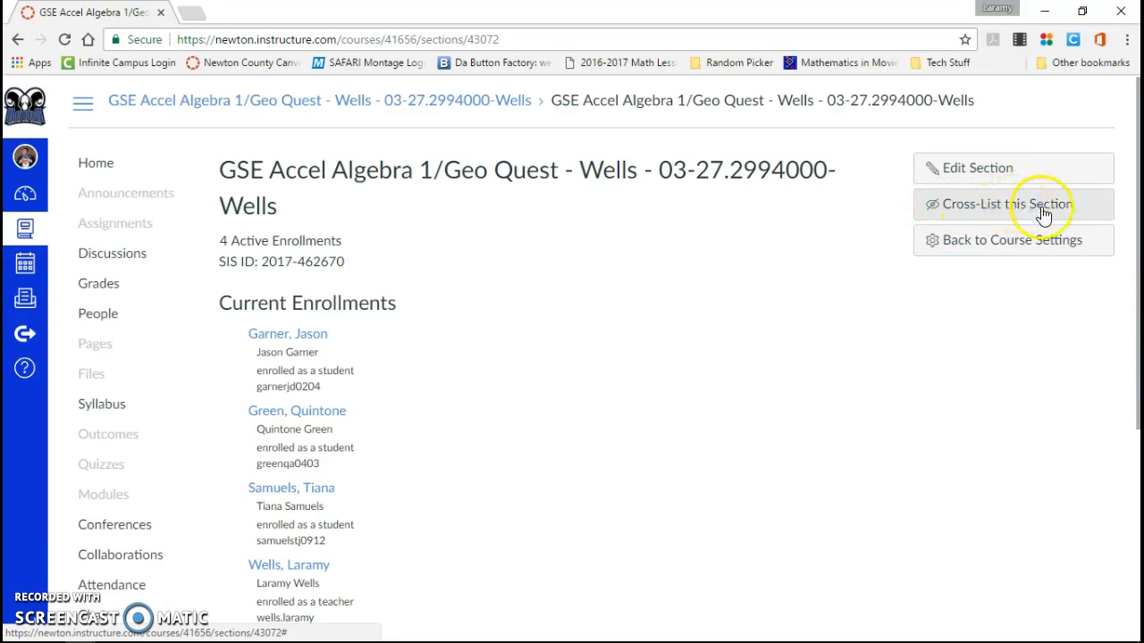
Cross-list the section into Accel. Alg 1/Geo A at NHS 2017-18 after searching 'acd'.
click(1004, 204)
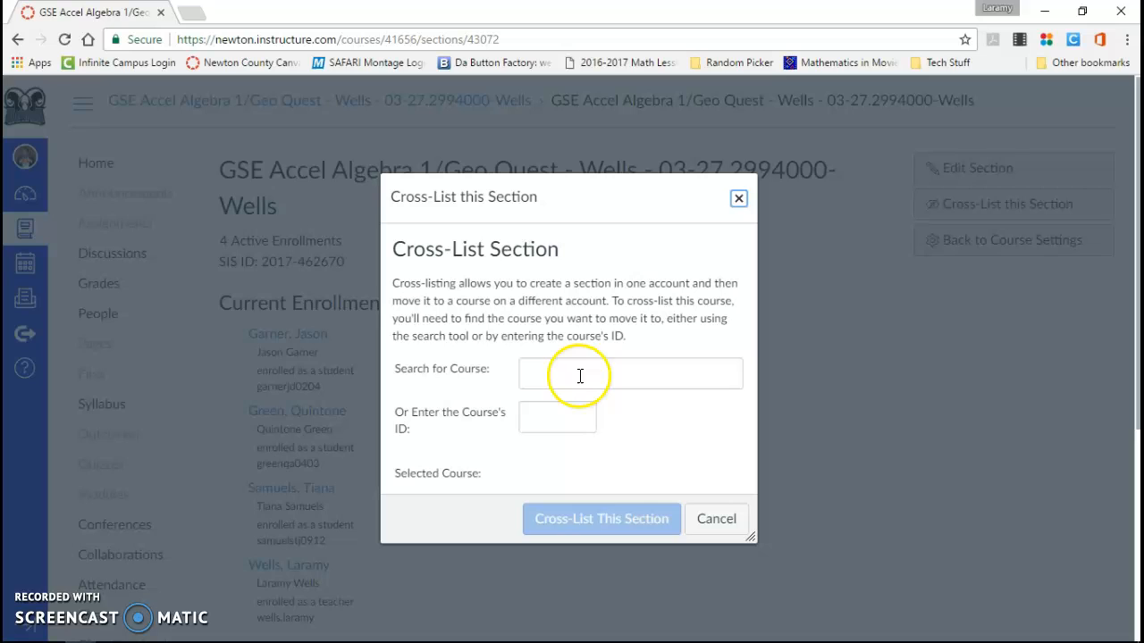
text(acd)
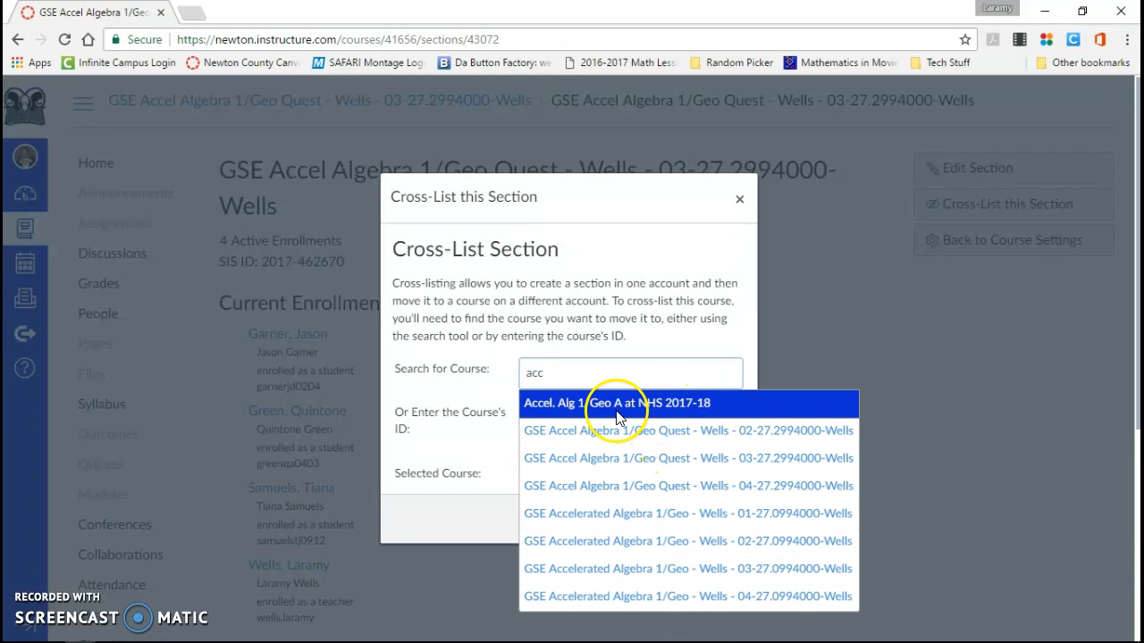
click(610, 403)
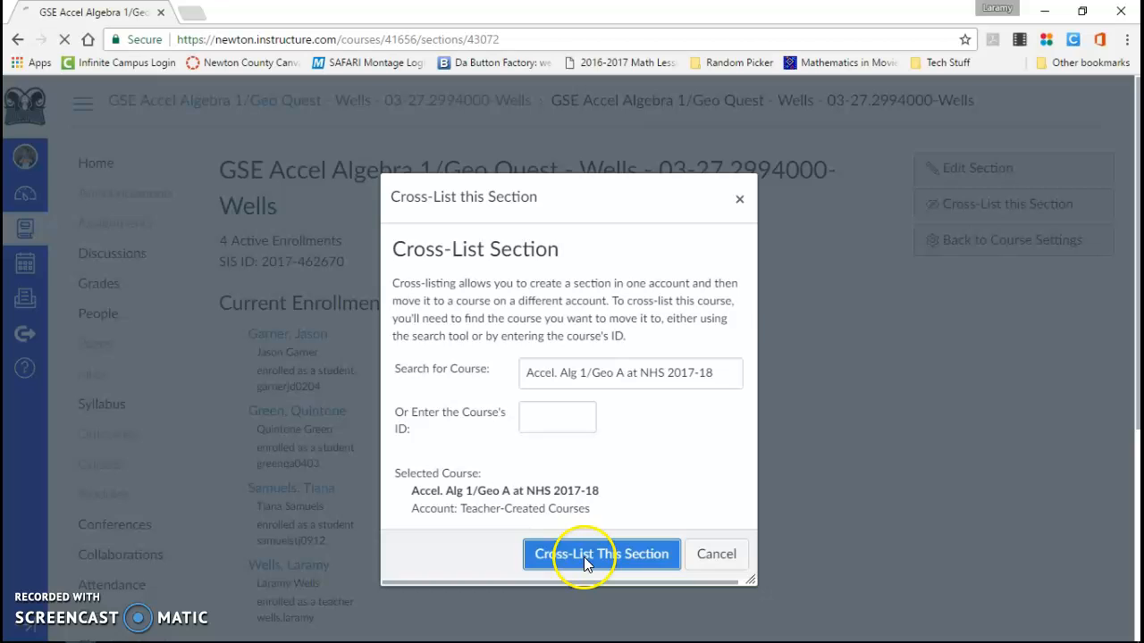
click(601, 554)
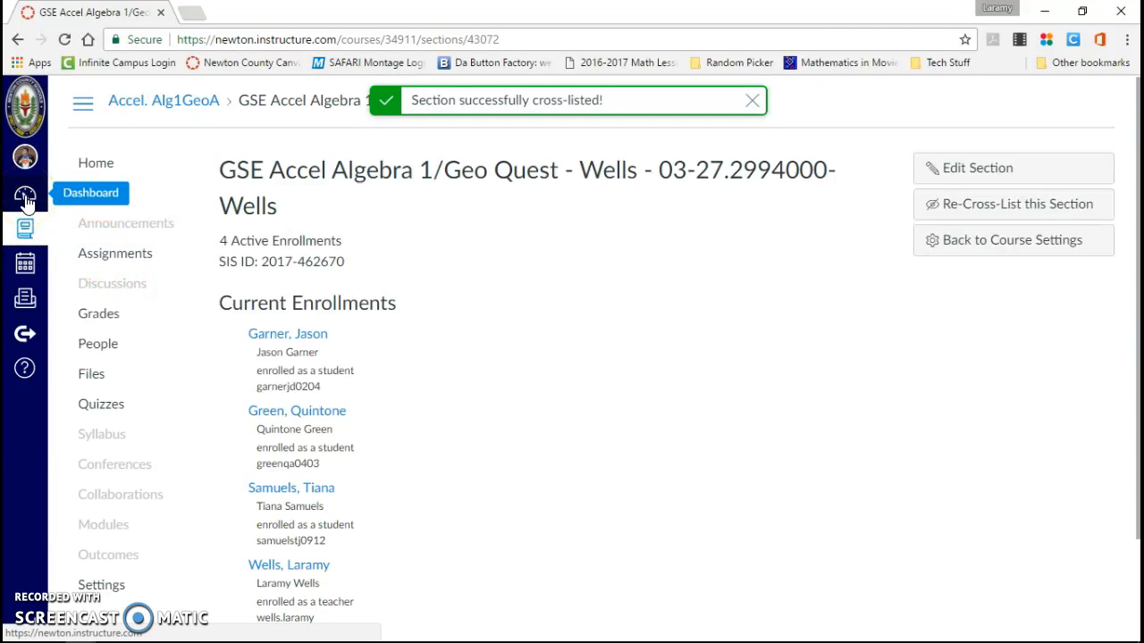
Return to the Dashboard showing Accel. Alg 1/Geo A, NTS and ILT 2016.
click(752, 100)
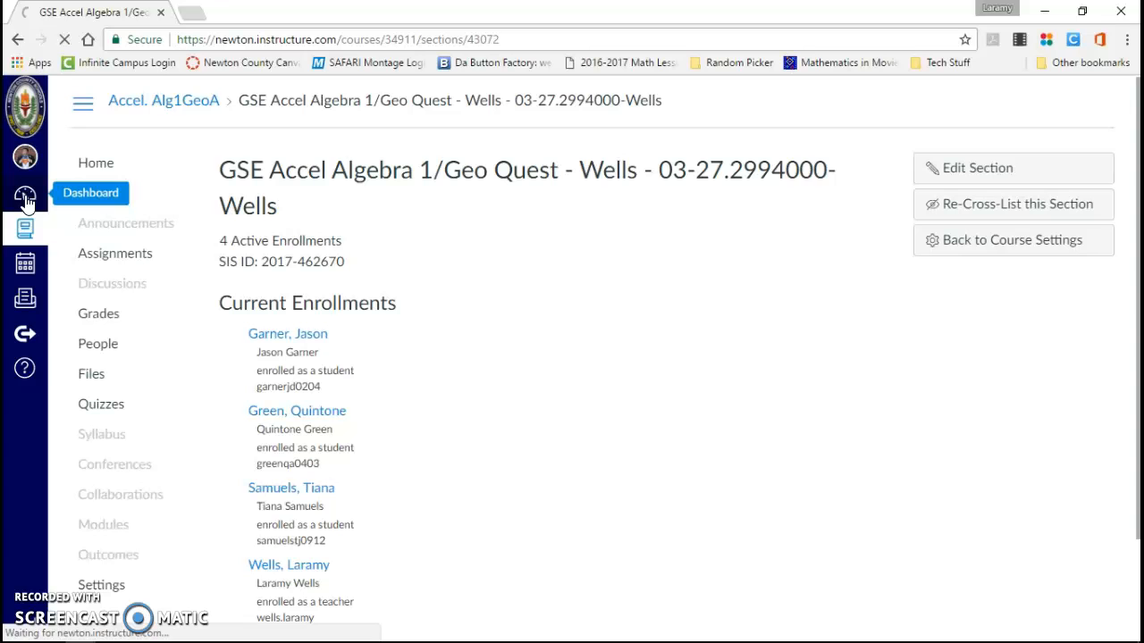
click(25, 195)
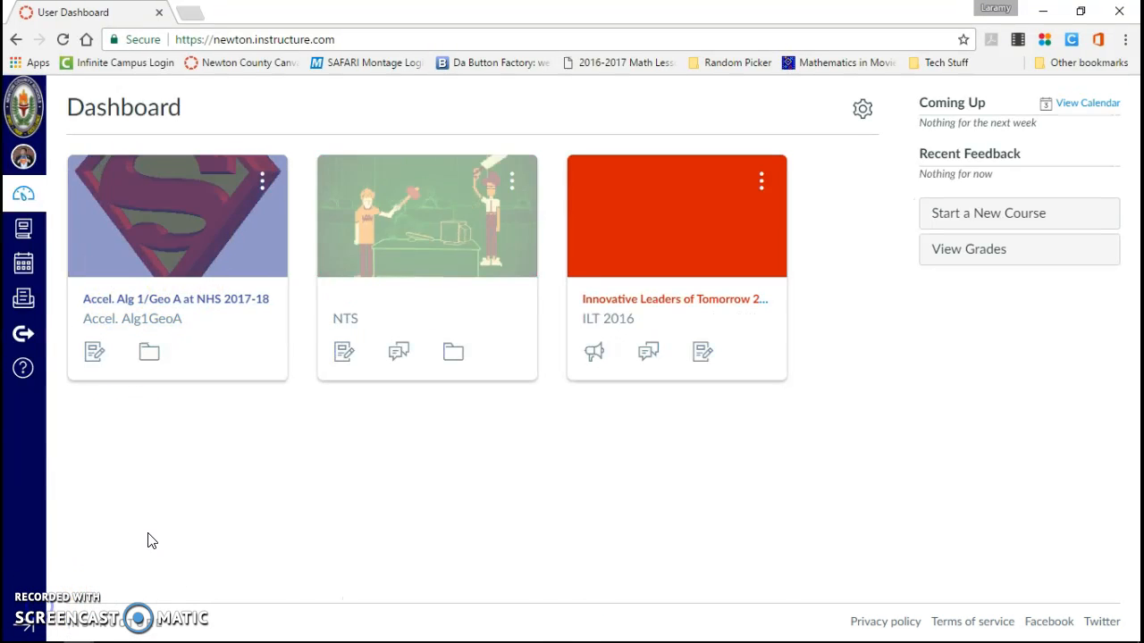
mouse_move(201, 532)
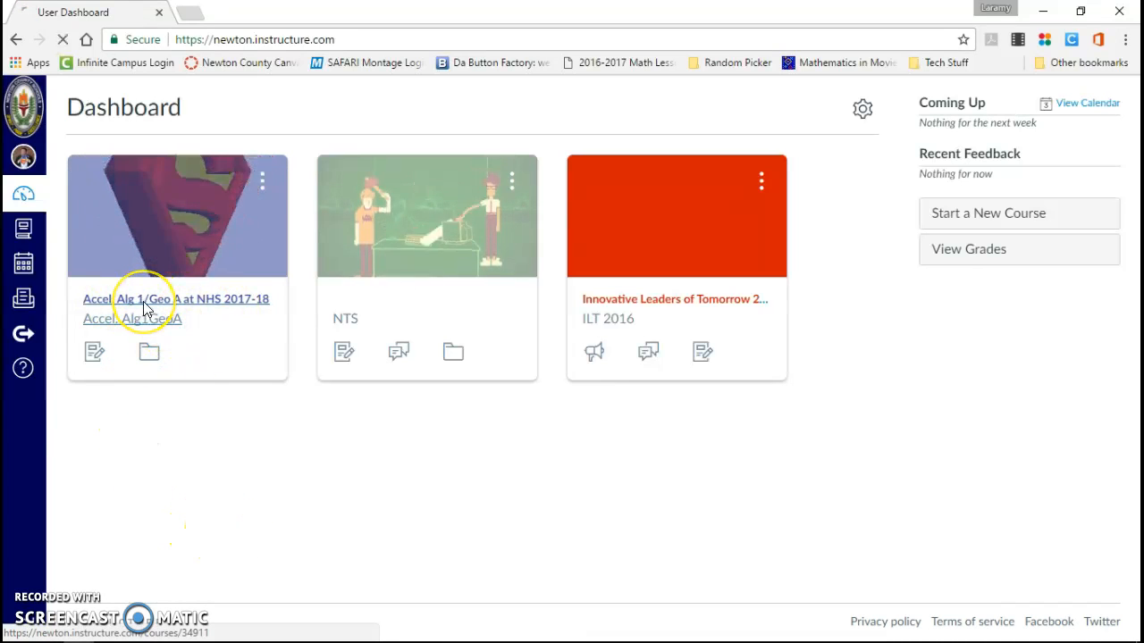
Open Accel. Alg 1/Geo A's Settings > Sections and scroll to the 03-27 Geo Quest section.
click(176, 298)
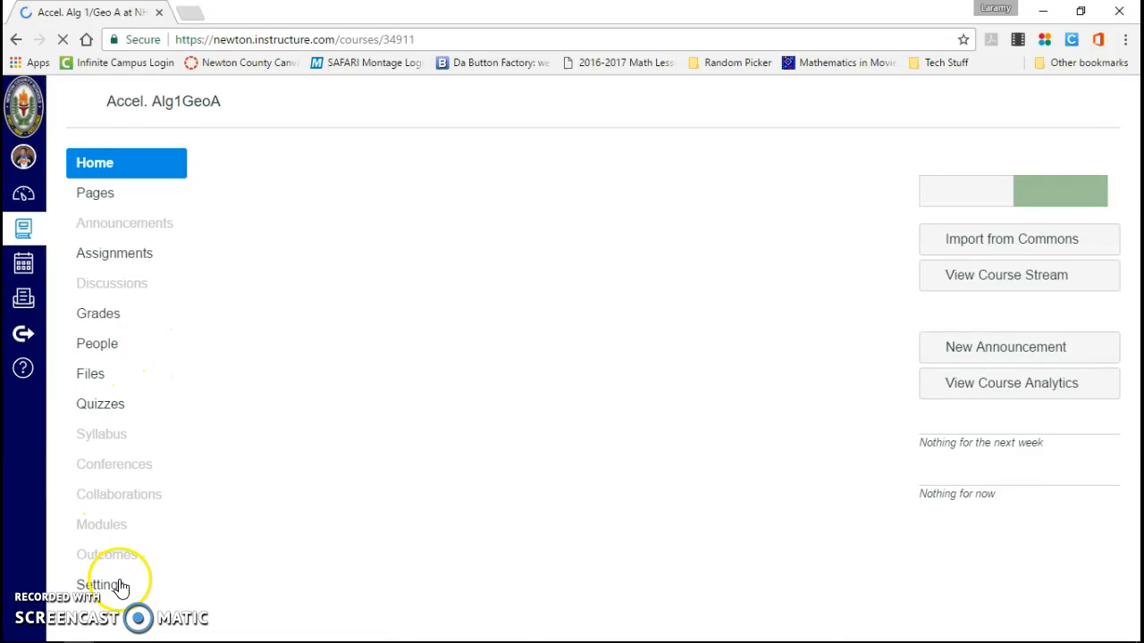
click(100, 584)
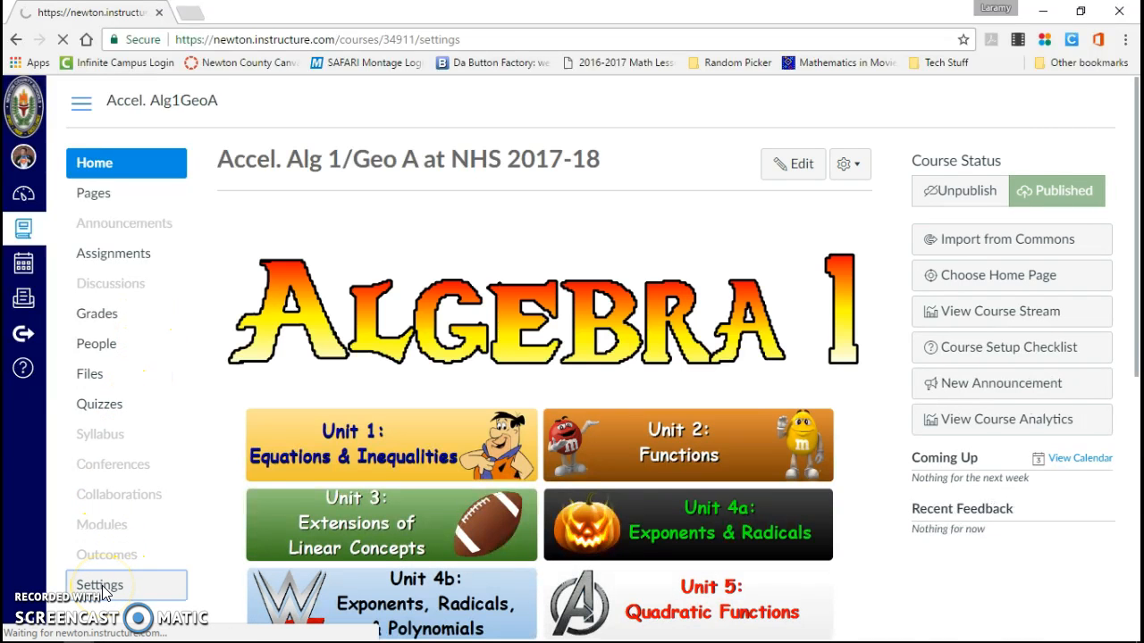
click(99, 584)
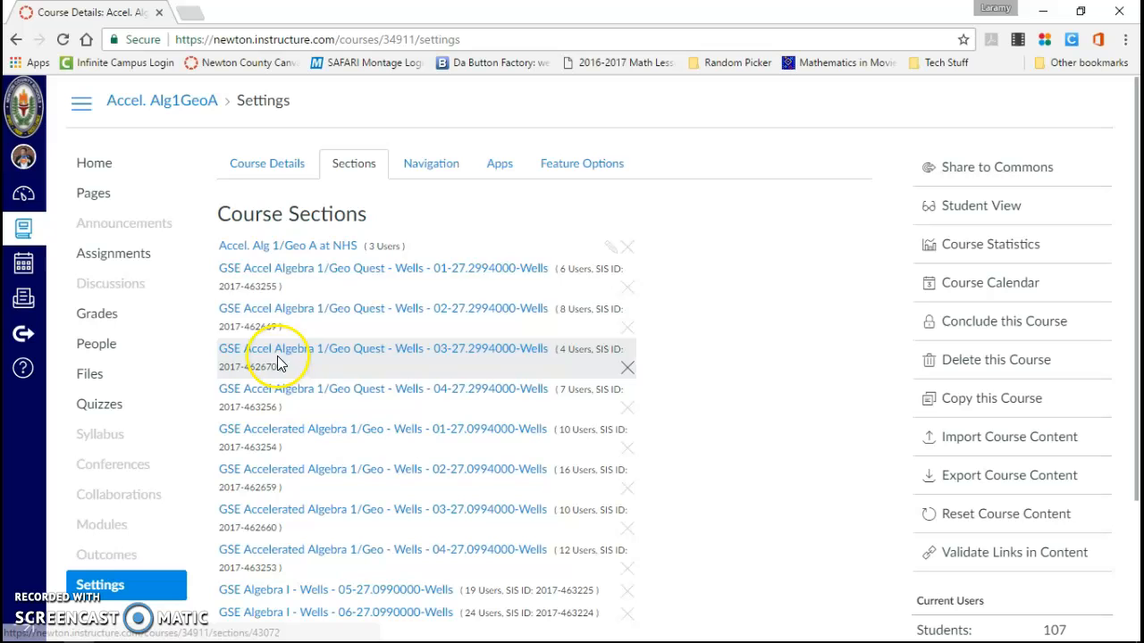
scroll(down, 3)
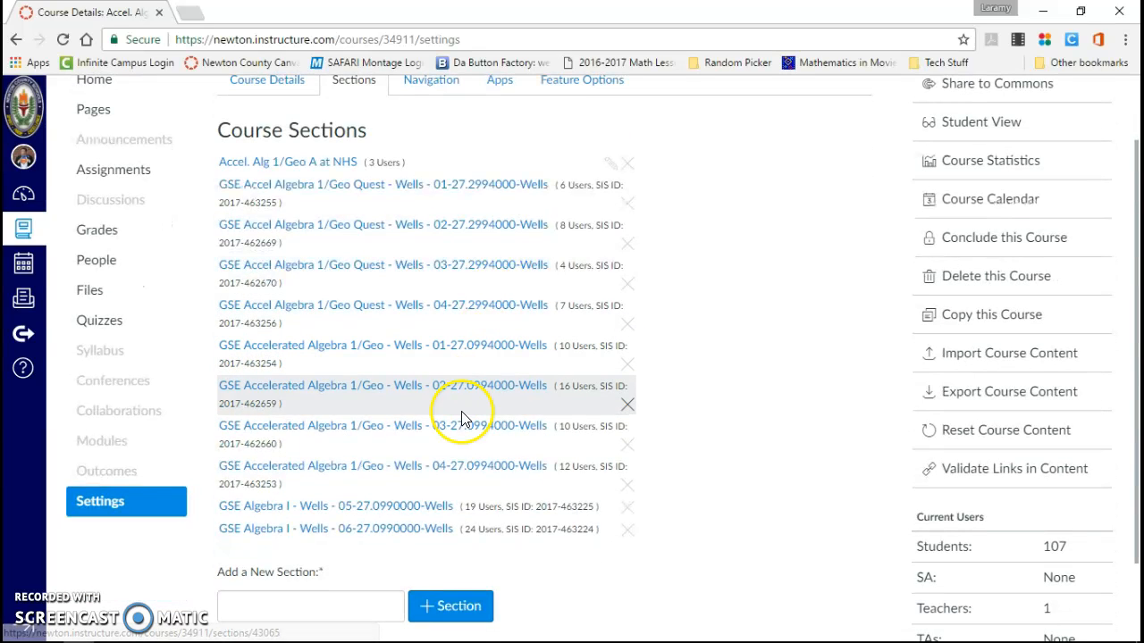
mouse_move(456, 437)
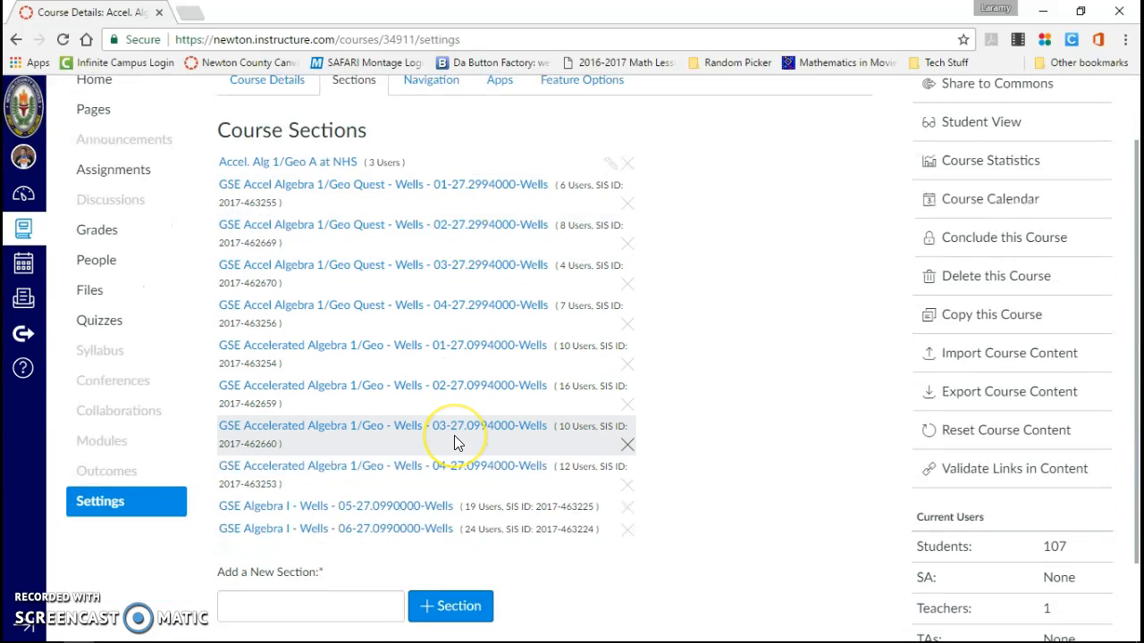